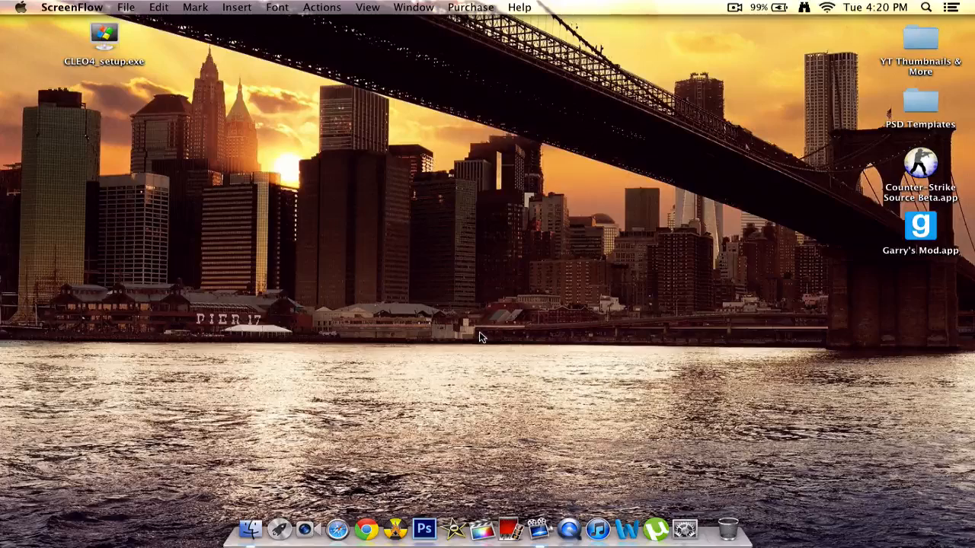
pyautogui.moveTo(446, 362)
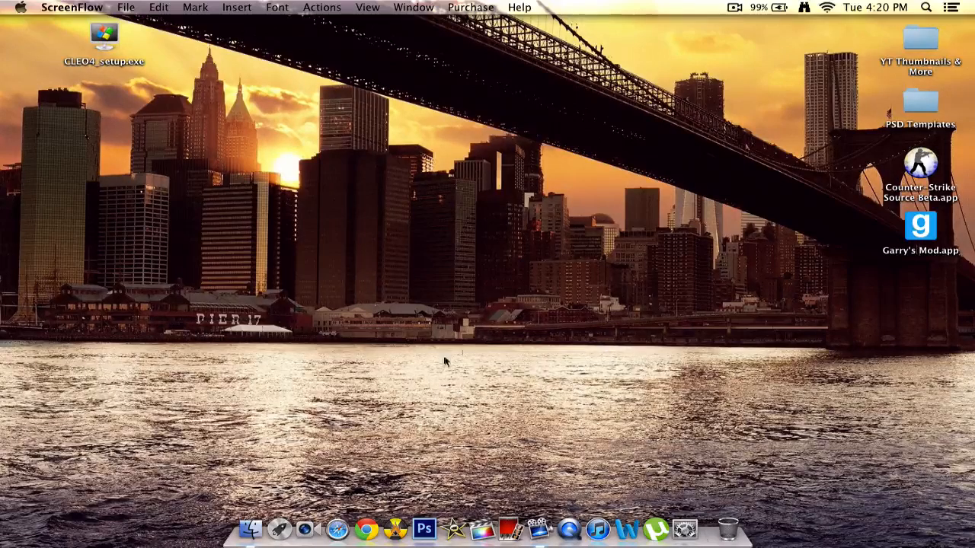
pyautogui.moveTo(263, 478)
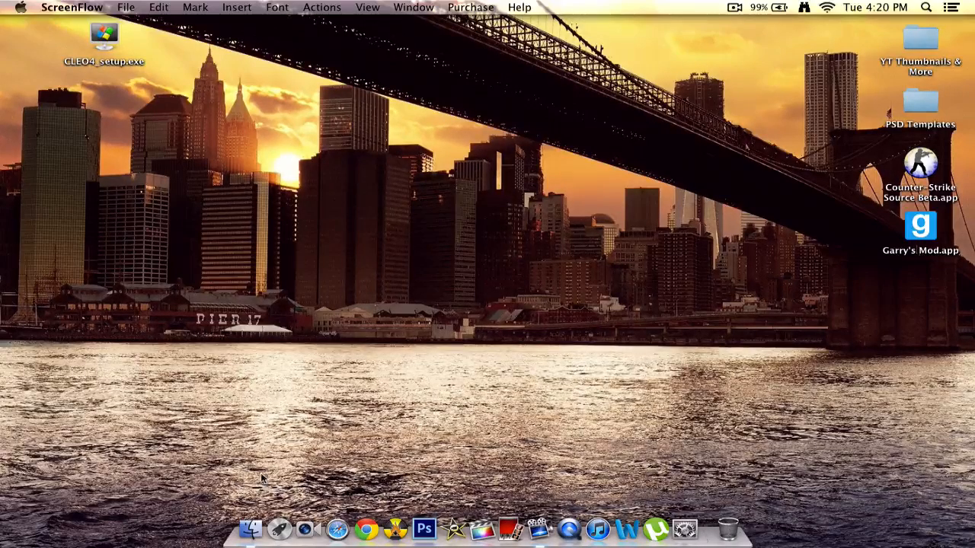
# - Launch Google Chrome from the Dock on a blank new tab
pyautogui.click(365, 528)
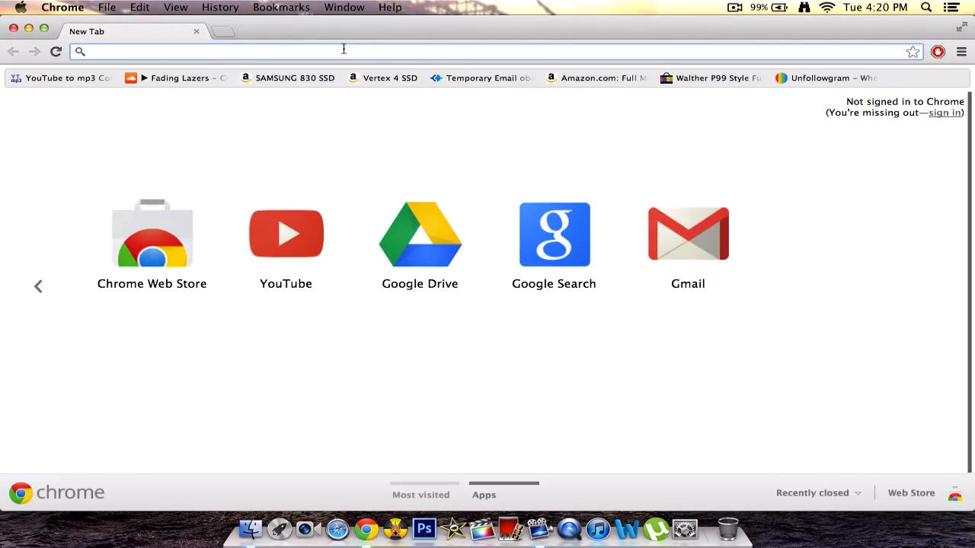
pyautogui.click(278, 528)
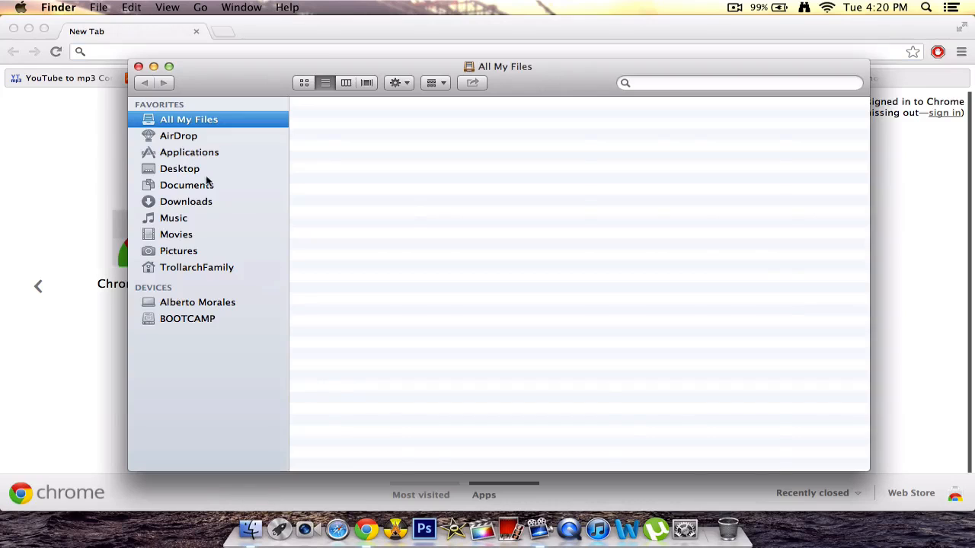
pyautogui.click(189, 152)
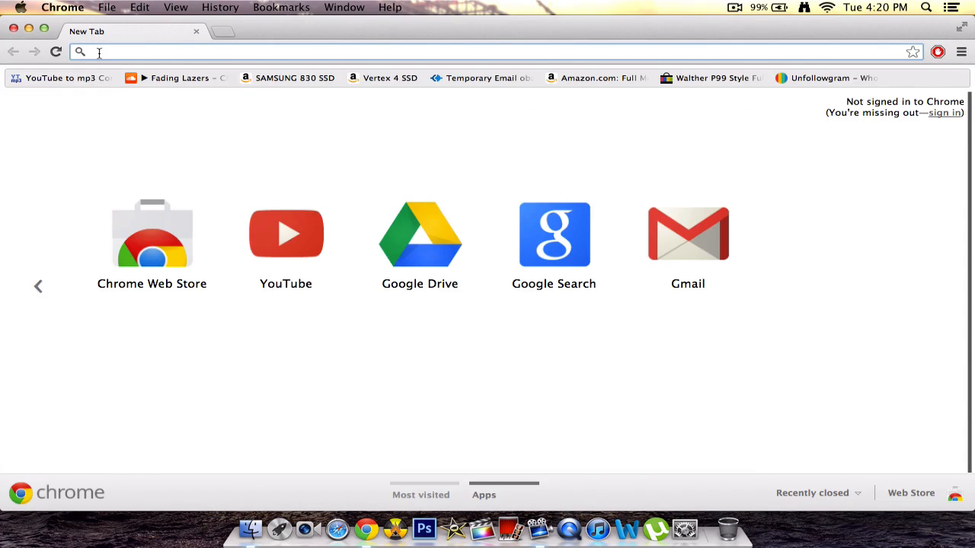
pyautogui.write('www.winonx.com')
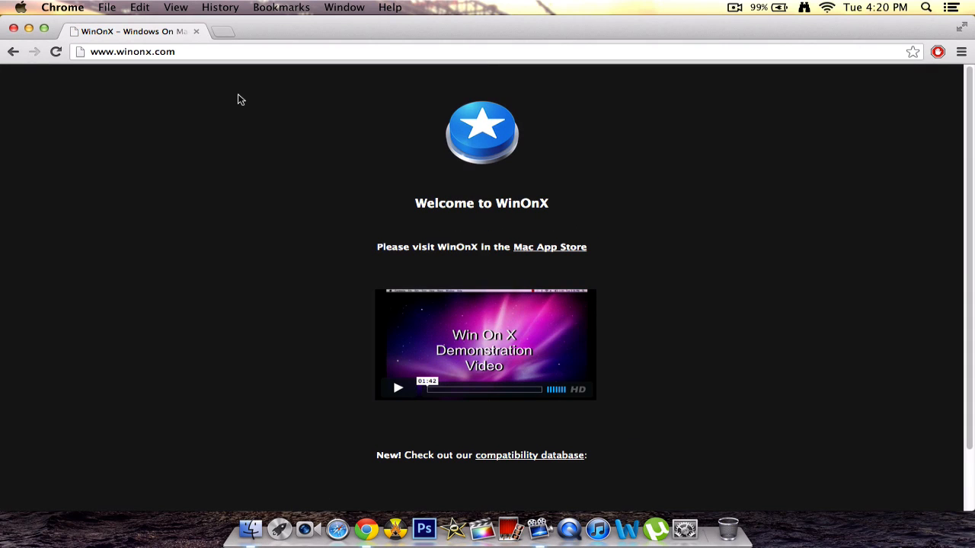
pyautogui.click(549, 247)
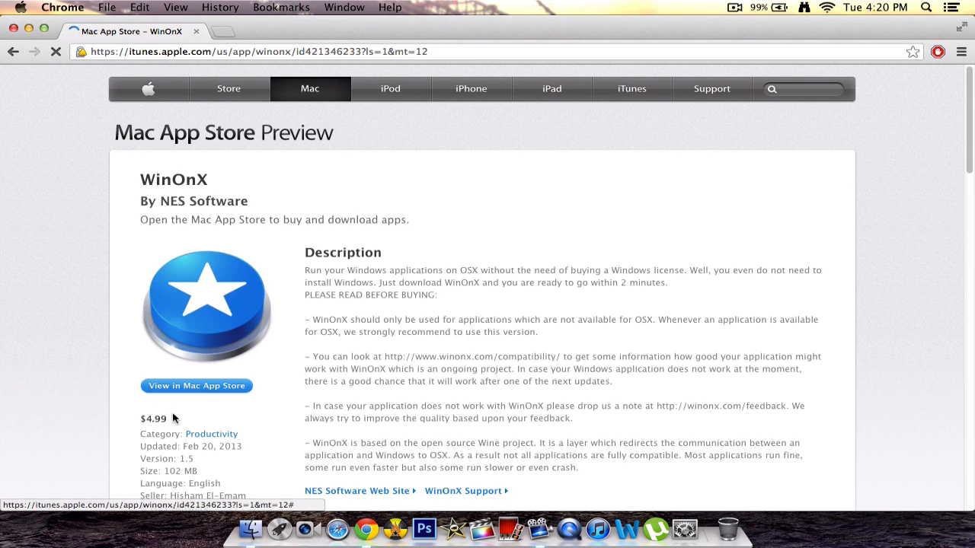
pyautogui.click(196, 387)
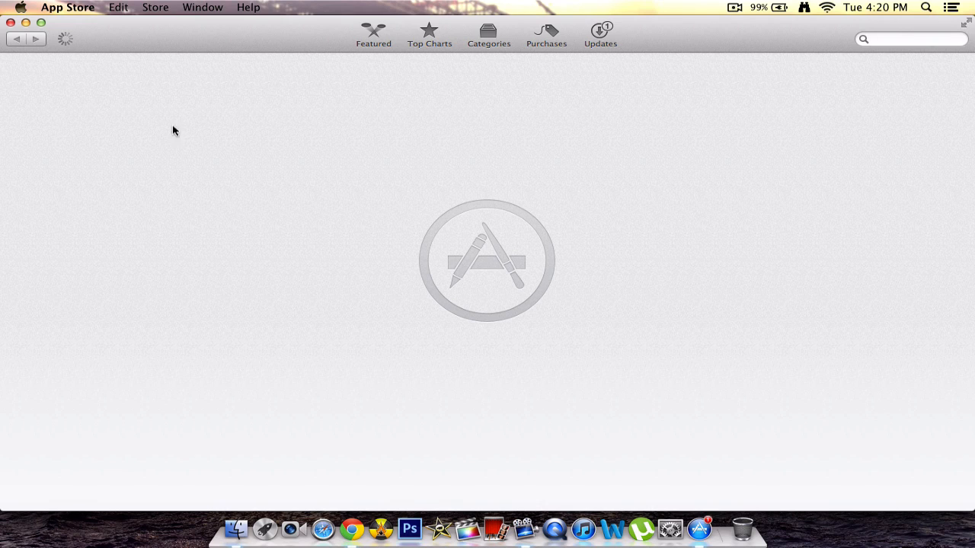
pyautogui.moveTo(213, 105)
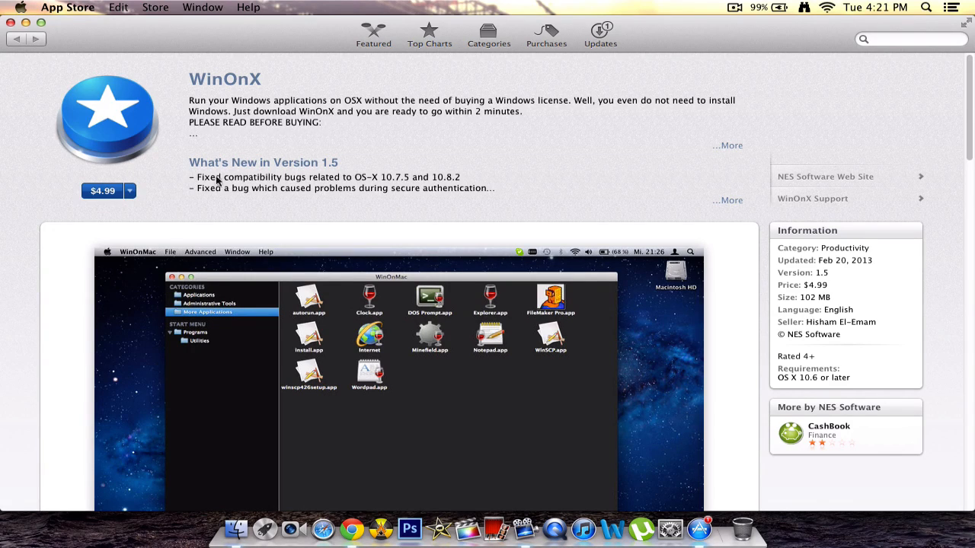
# - Scroll through WinOnX's App Store listing showing the $4.99 price and version 1.5 details
pyautogui.scroll(-3)
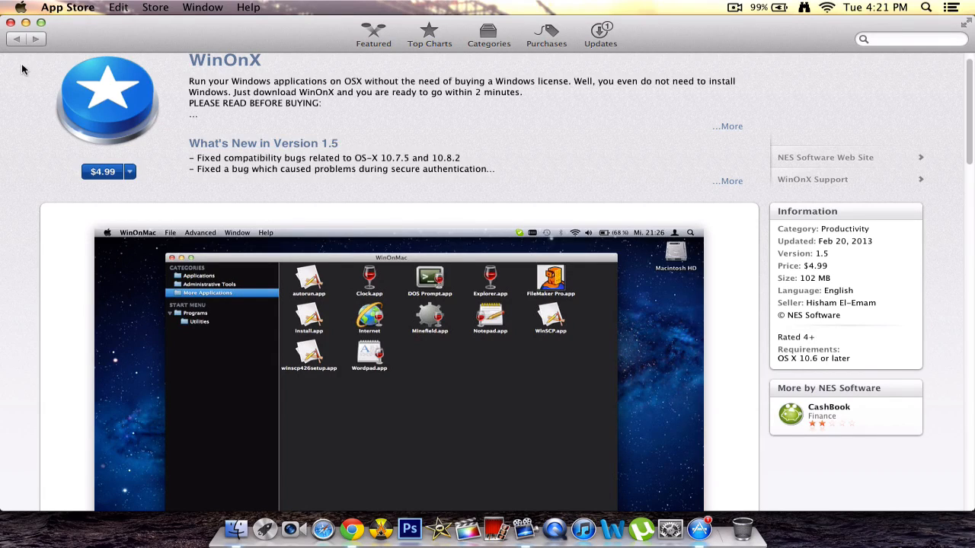
pyautogui.moveTo(32, 89)
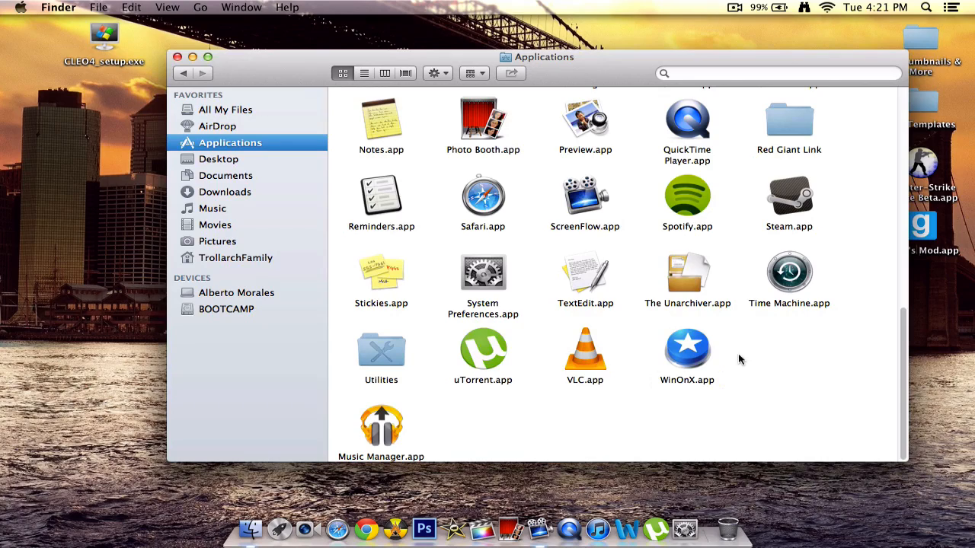
pyautogui.moveTo(687, 364)
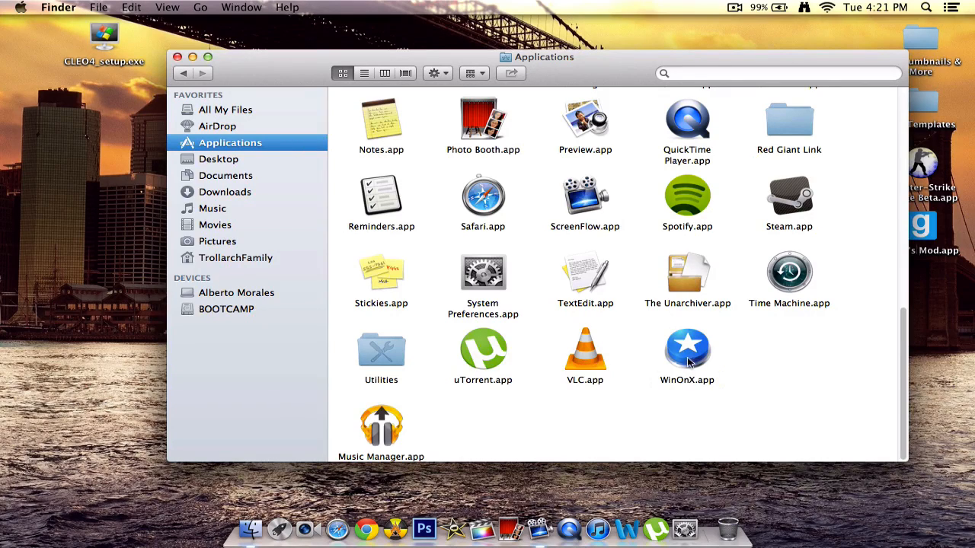
# - Launch WinOnX.app and hand it CLEO4_setup.exe so it starts building its system
pyautogui.doubleClick(687, 350)
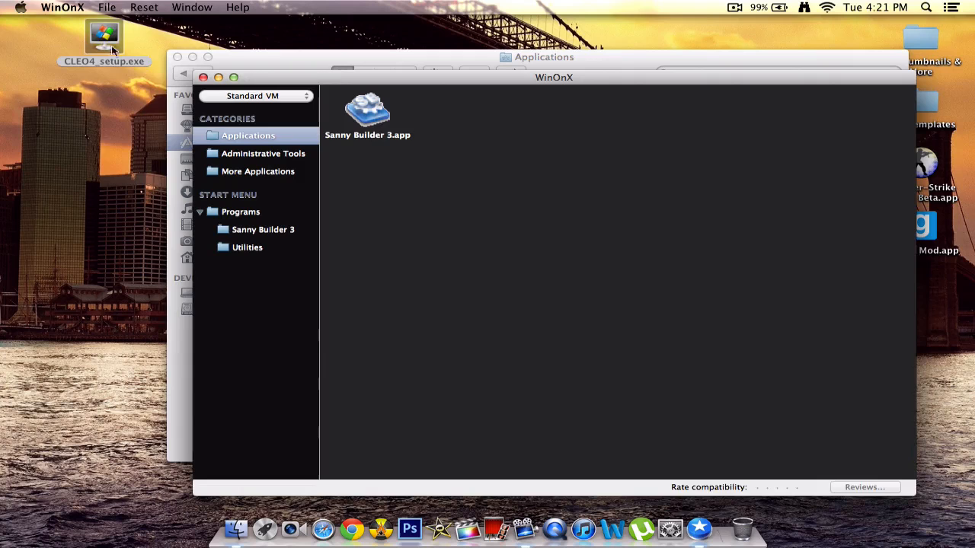
pyautogui.click(105, 38)
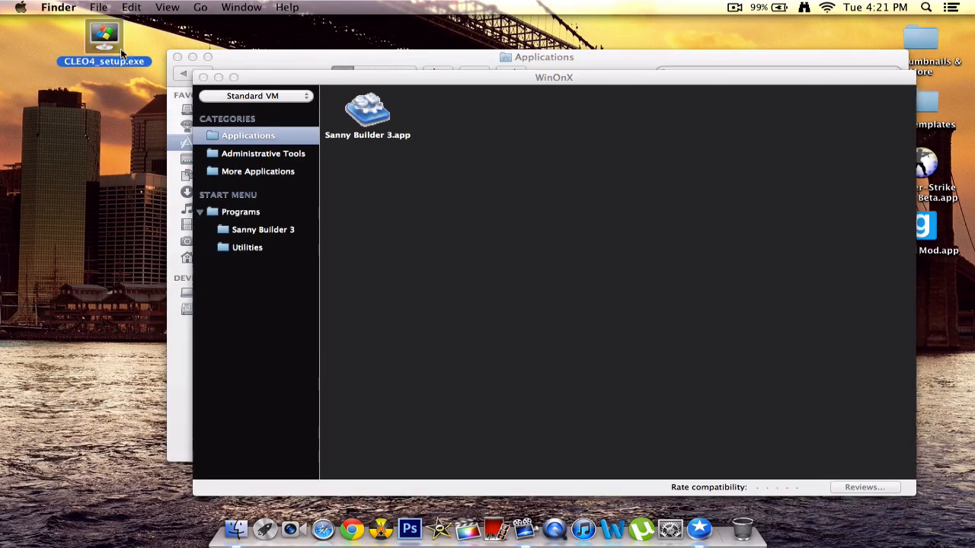
pyautogui.moveTo(236, 67)
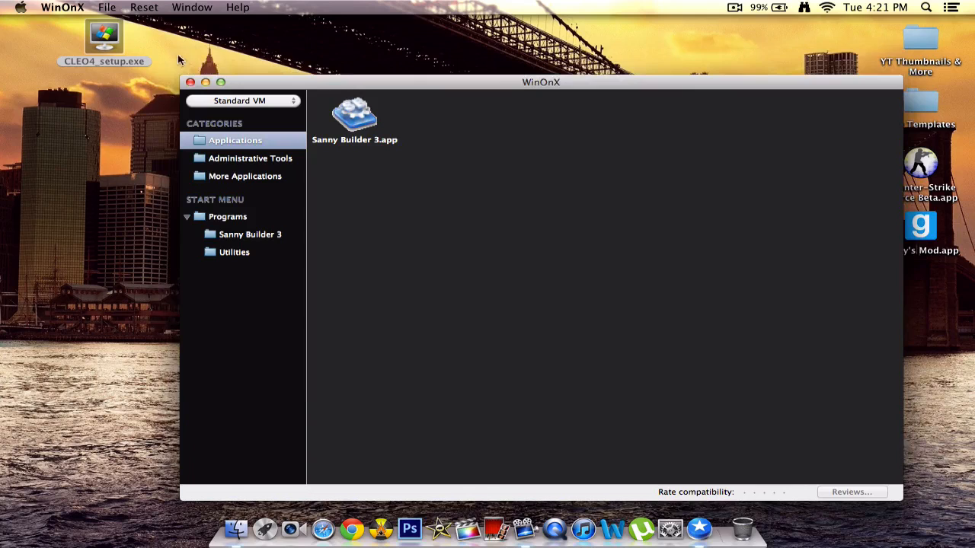
pyautogui.moveTo(541, 81); pyautogui.dragTo(548, 60)
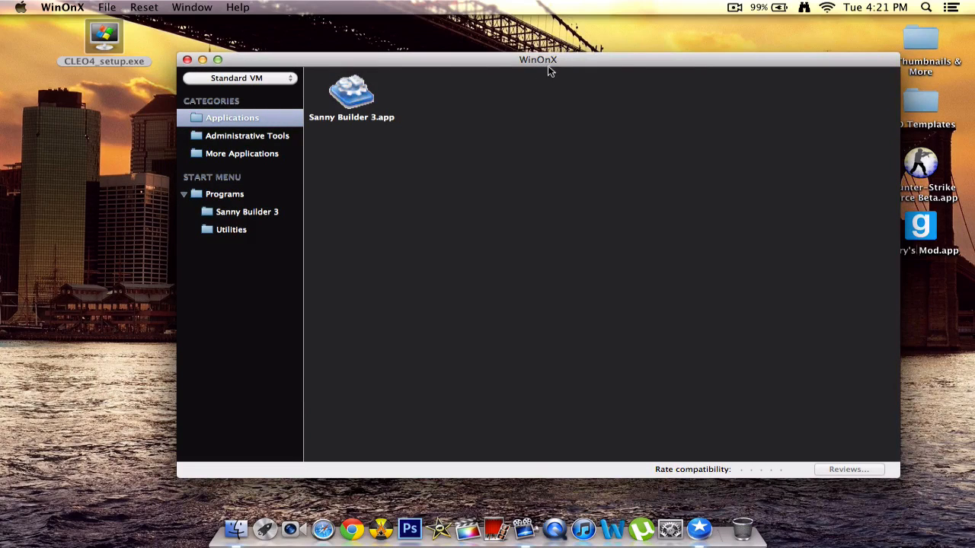
pyautogui.click(103, 36)
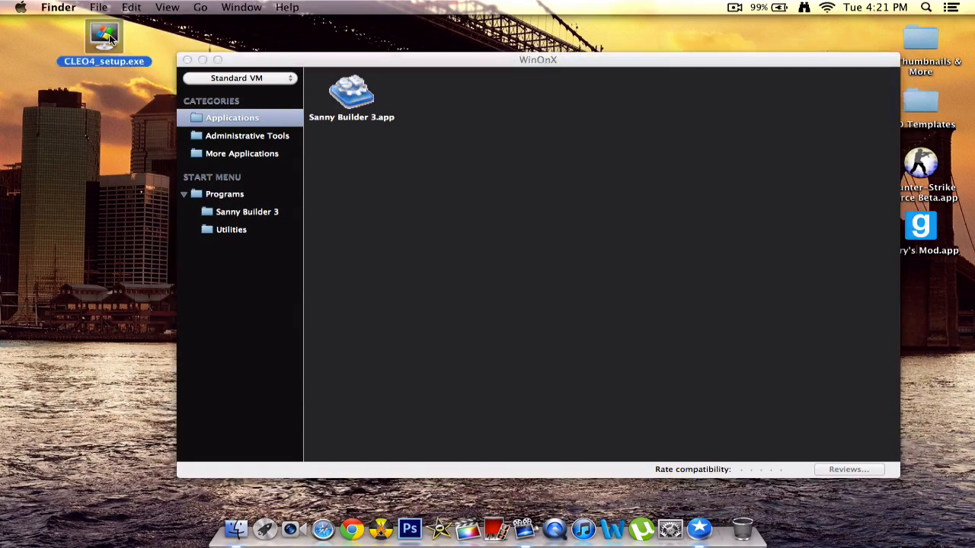
pyautogui.click(538, 60)
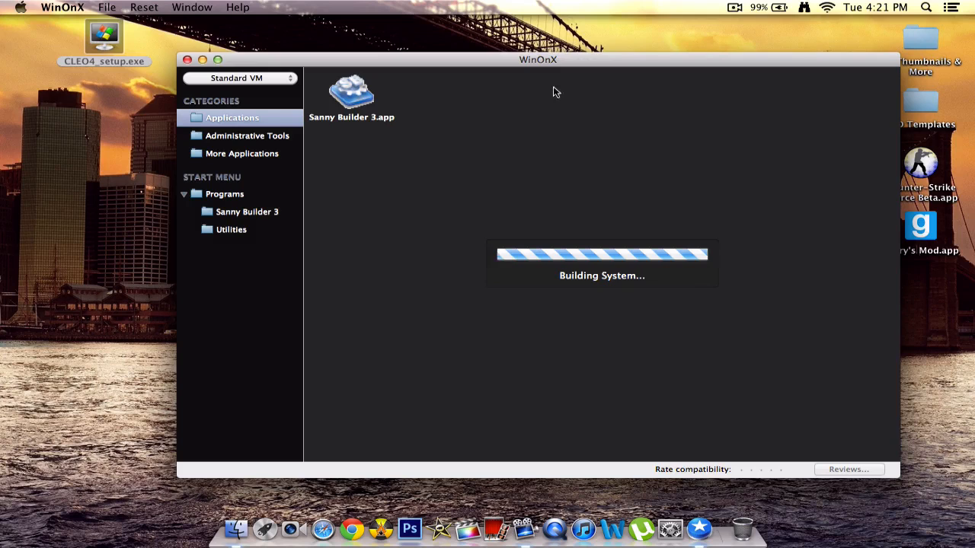
# - Advance CLEO 4.1 setup to install location, browse My Computer's drives, then close the chooser
pyautogui.click(241, 153)
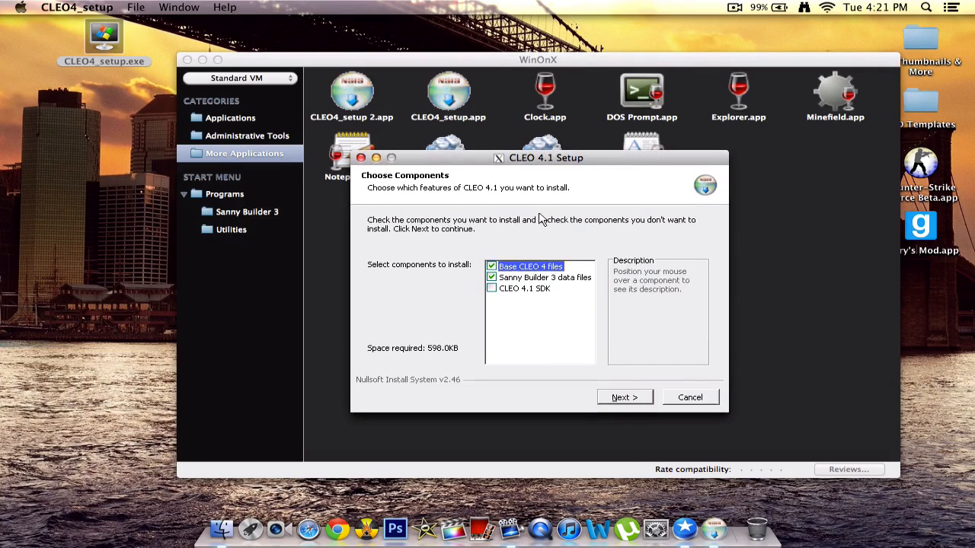
pyautogui.moveTo(554, 189)
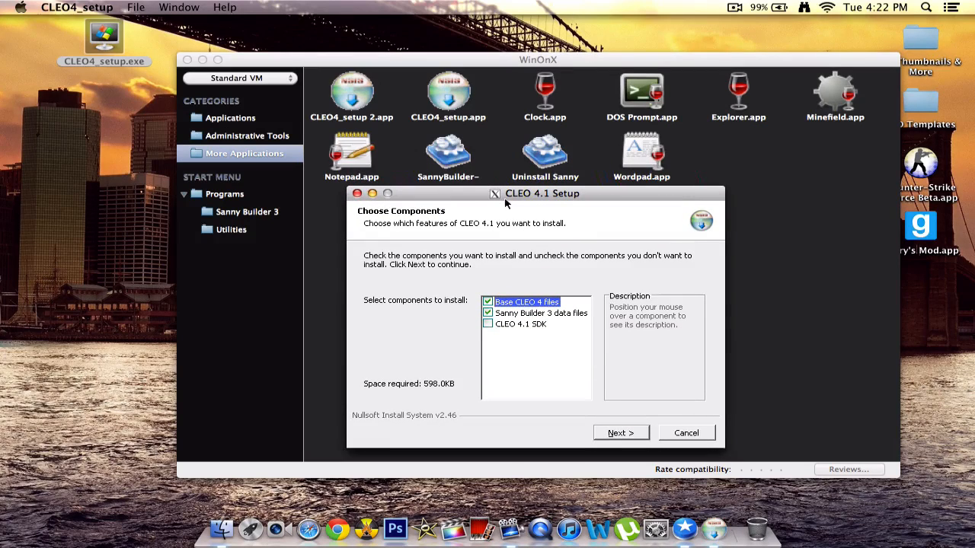
pyautogui.moveTo(507, 270)
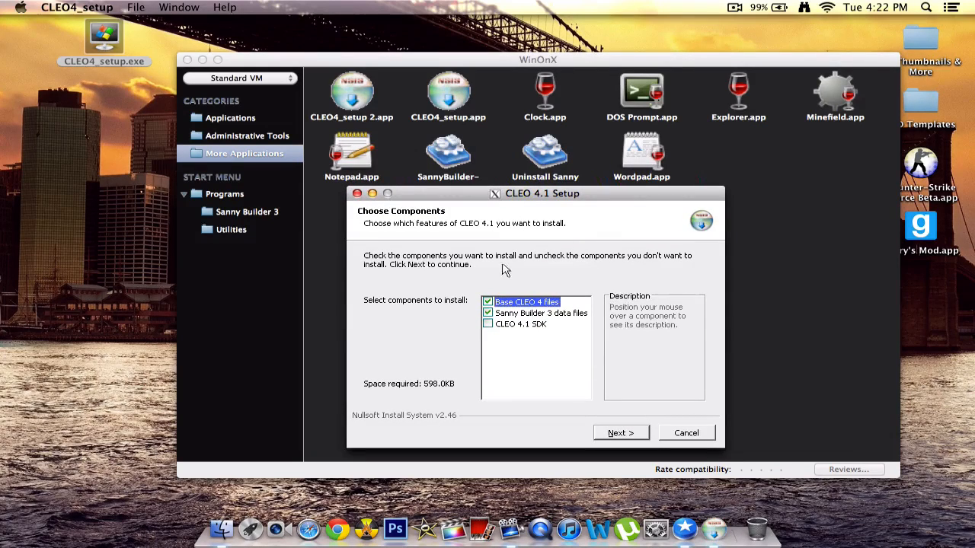
pyautogui.click(621, 433)
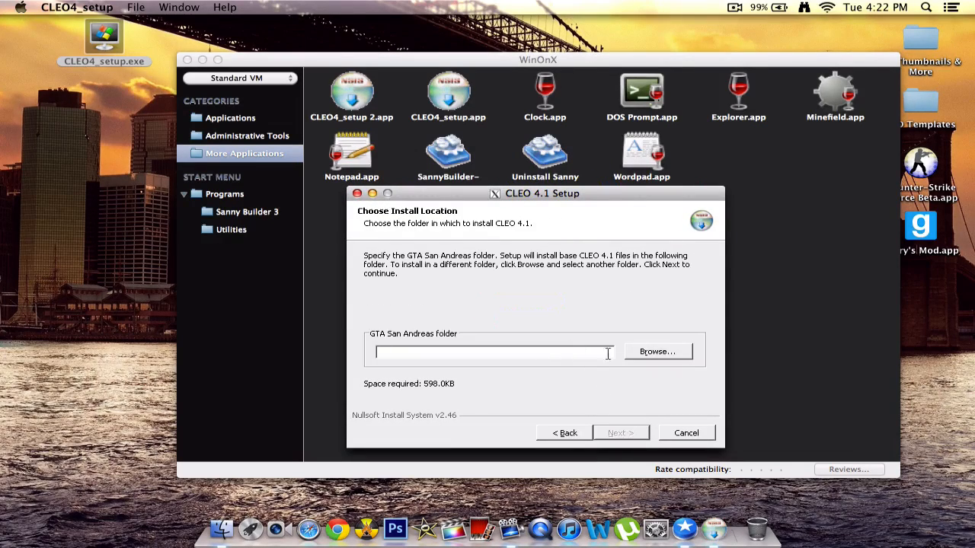
pyautogui.click(656, 351)
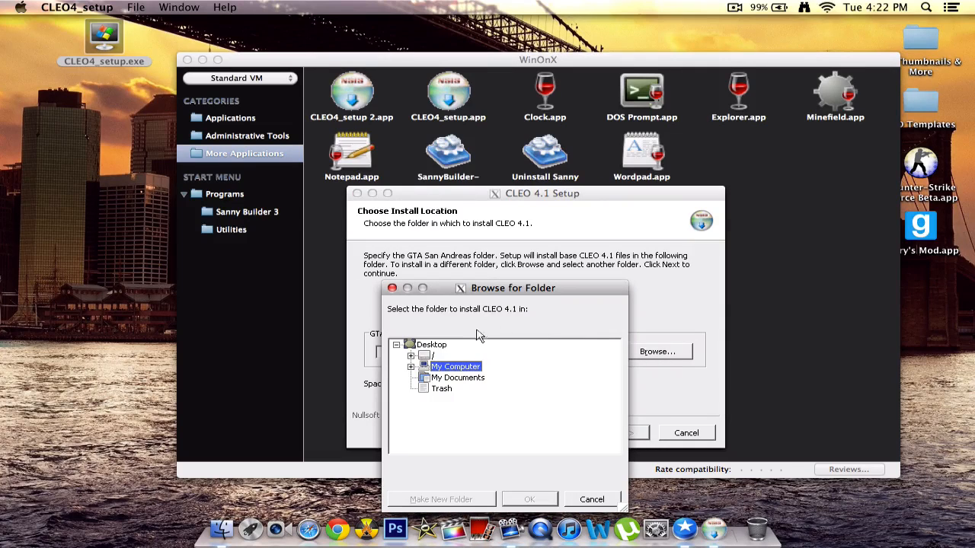
pyautogui.click(412, 367)
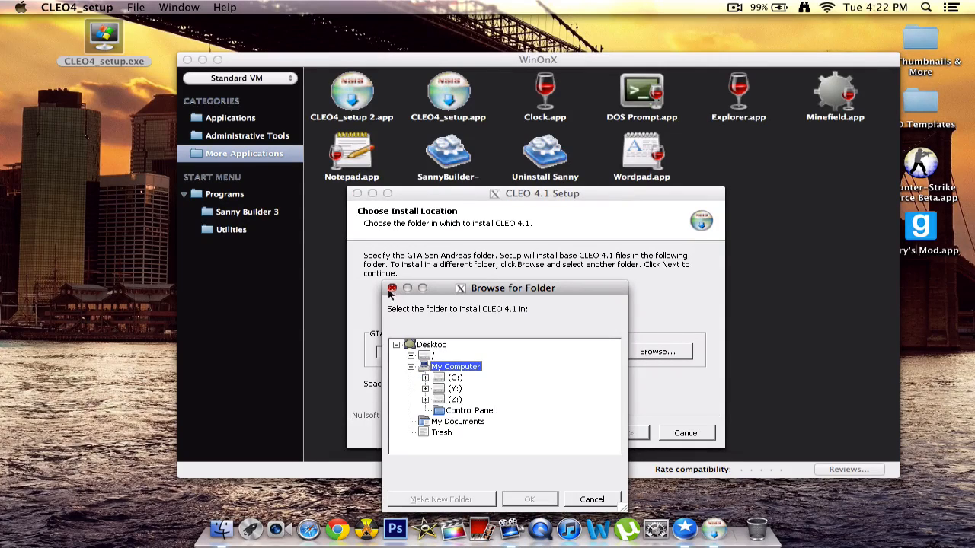
pyautogui.click(392, 288)
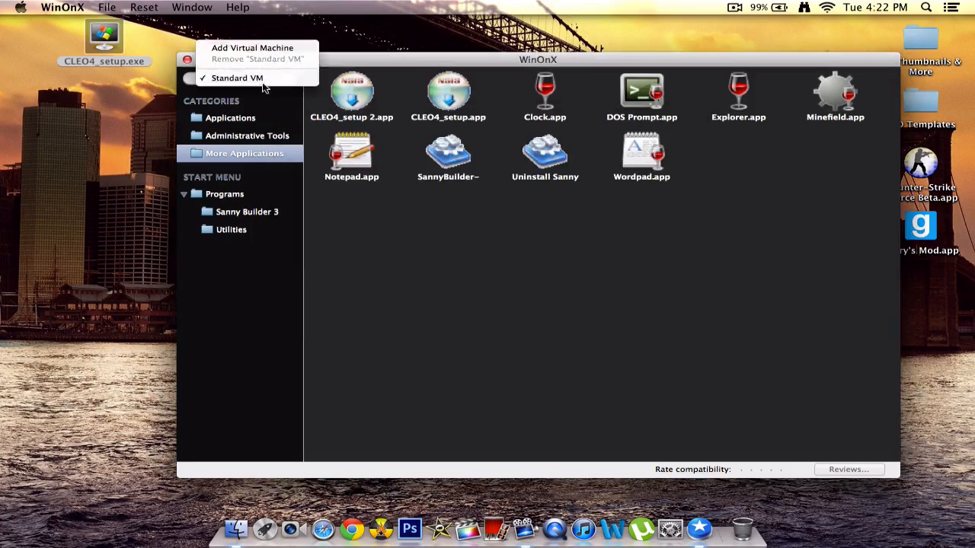
# - Add a virtual machine named HDD through the VM popup and confirm it
pyautogui.click(252, 47)
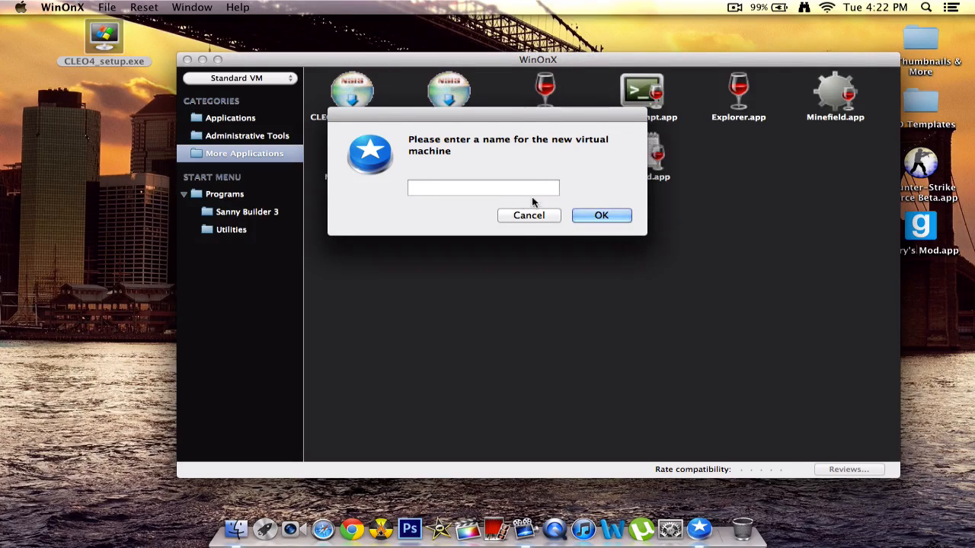
pyautogui.write('HD')
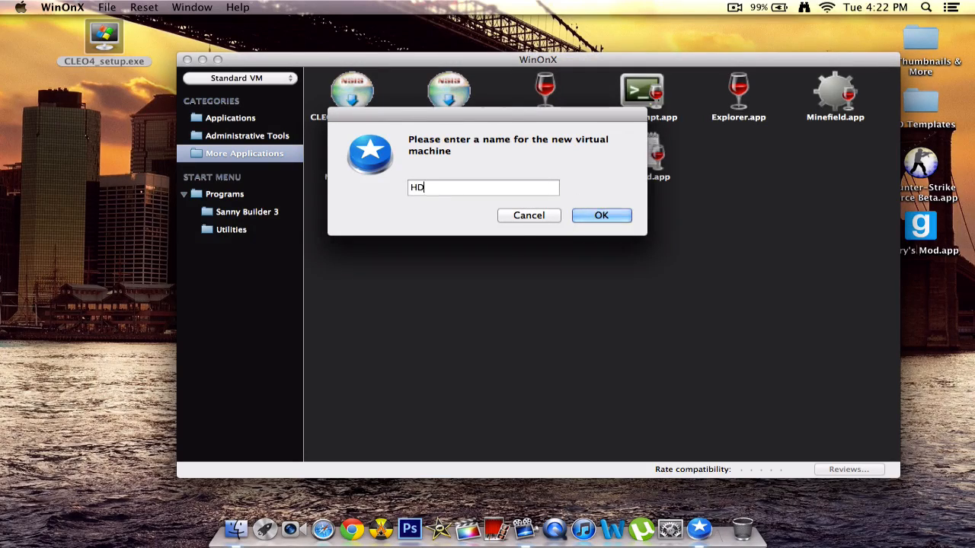
pyautogui.click(601, 215)
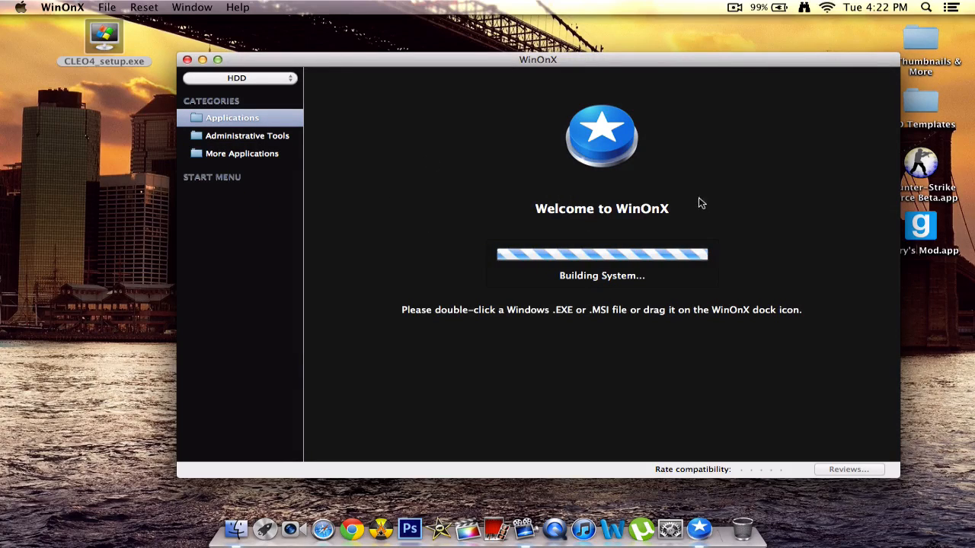
pyautogui.moveTo(629, 349)
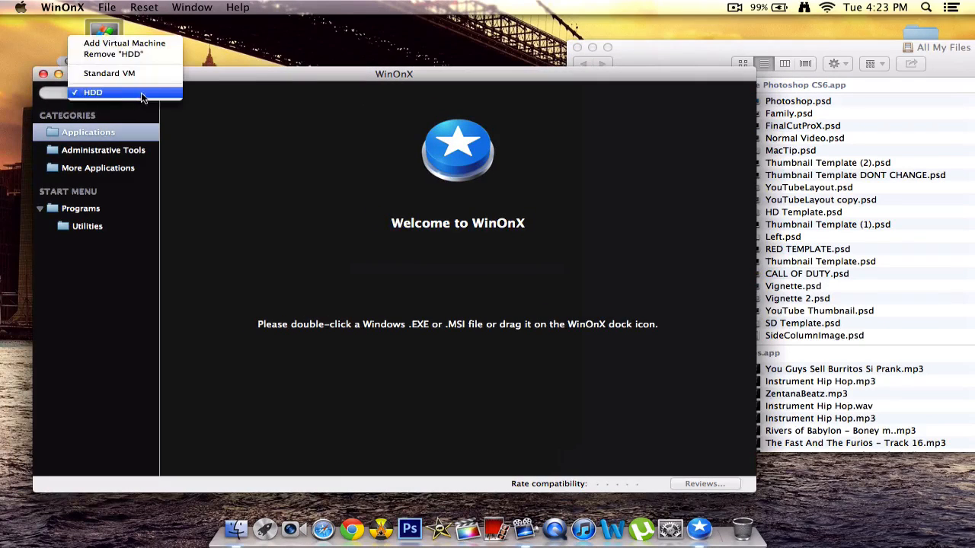
pyautogui.moveTo(261, 81)
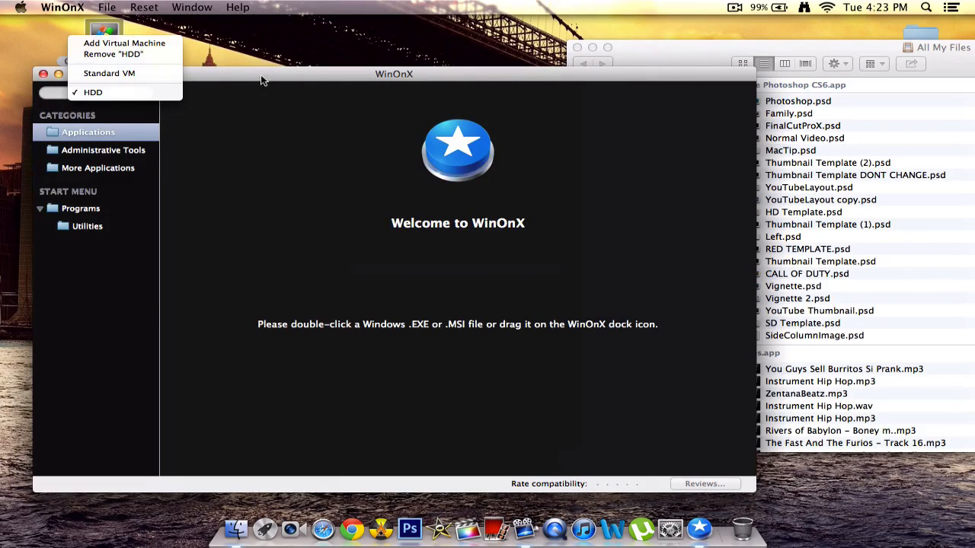
pyautogui.moveTo(113, 54)
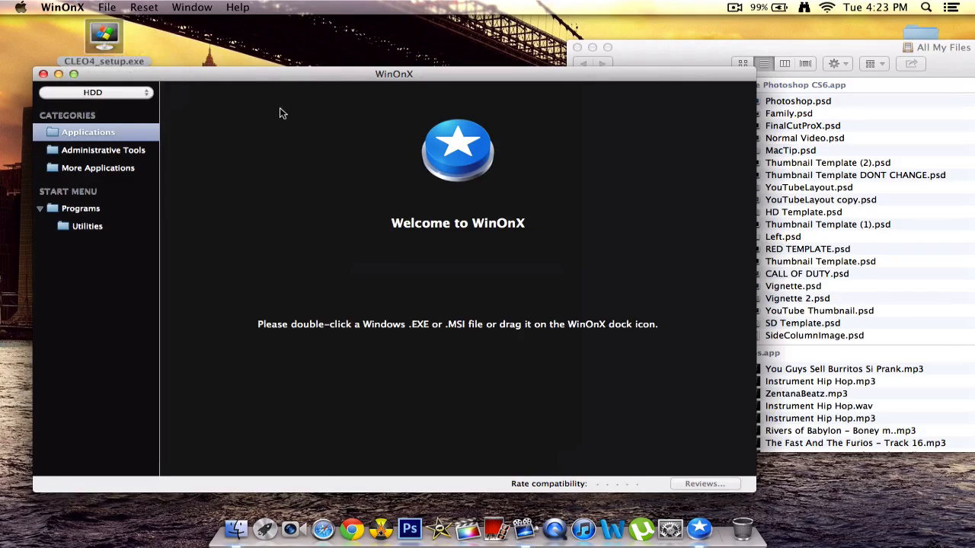
pyautogui.moveTo(105, 154)
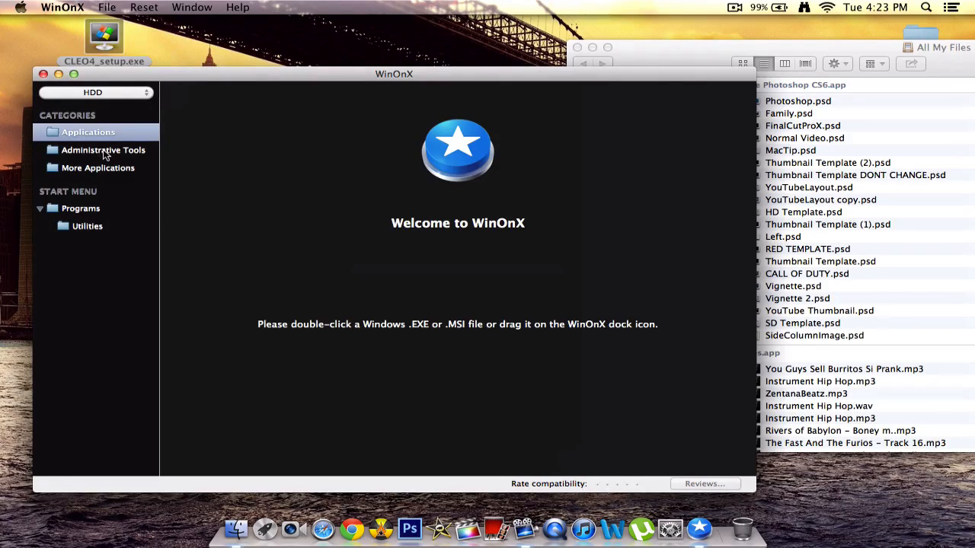
# - Browse HDD's Administrative Tools, More Applications, and Start Menu Utilities like Notepad and DOS Prompt
pyautogui.click(103, 150)
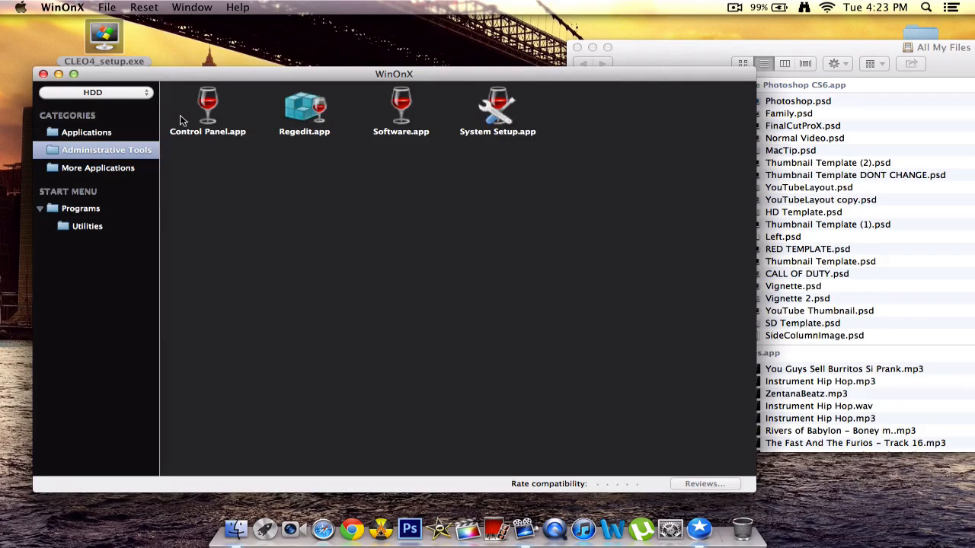
pyautogui.moveTo(257, 127)
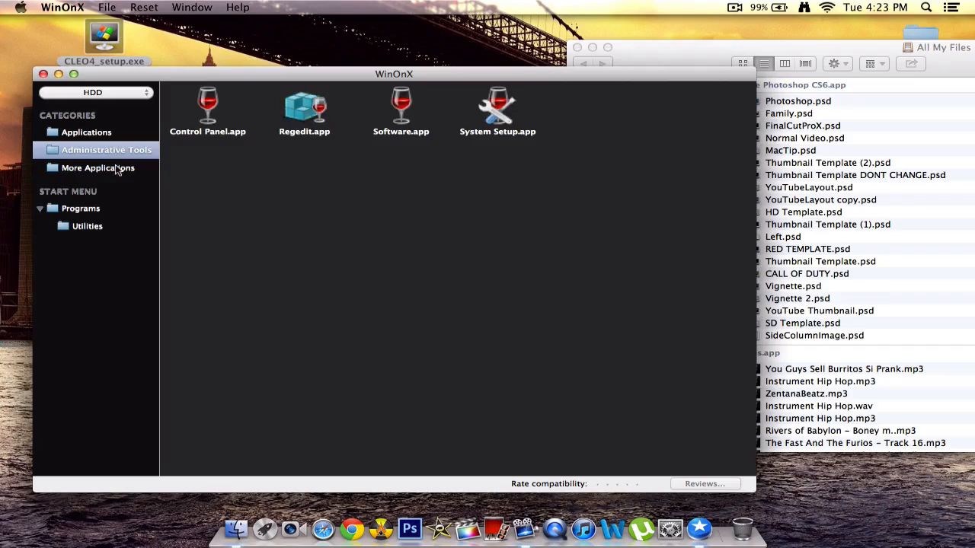
pyautogui.click(98, 167)
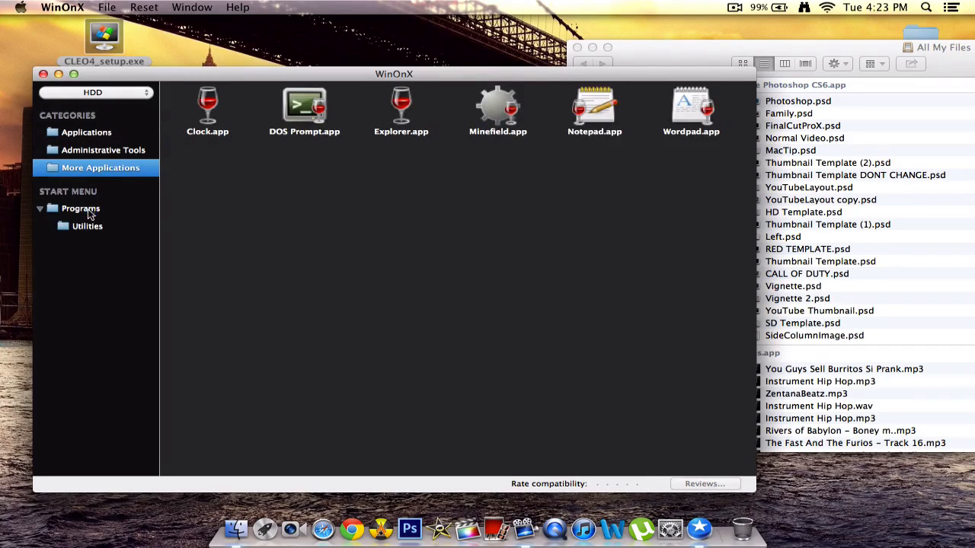
pyautogui.click(88, 225)
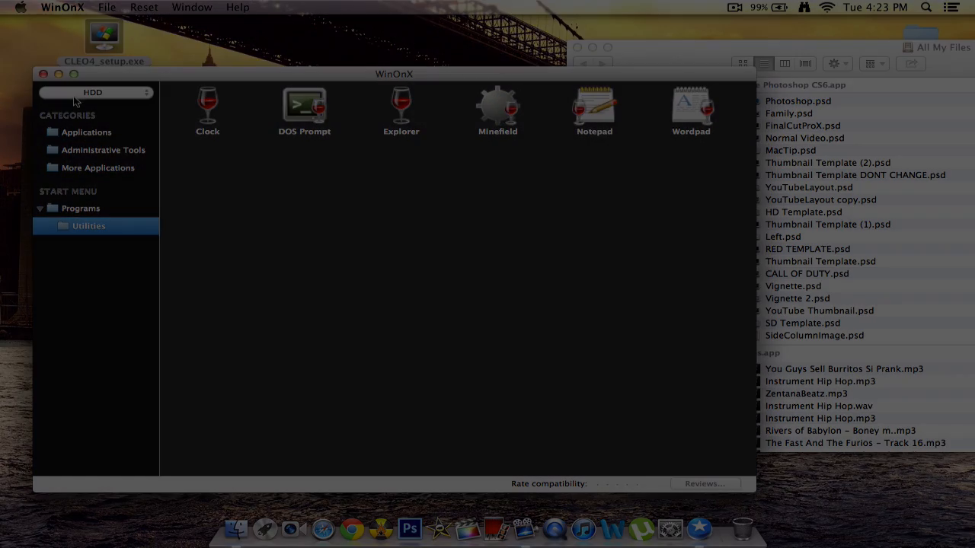